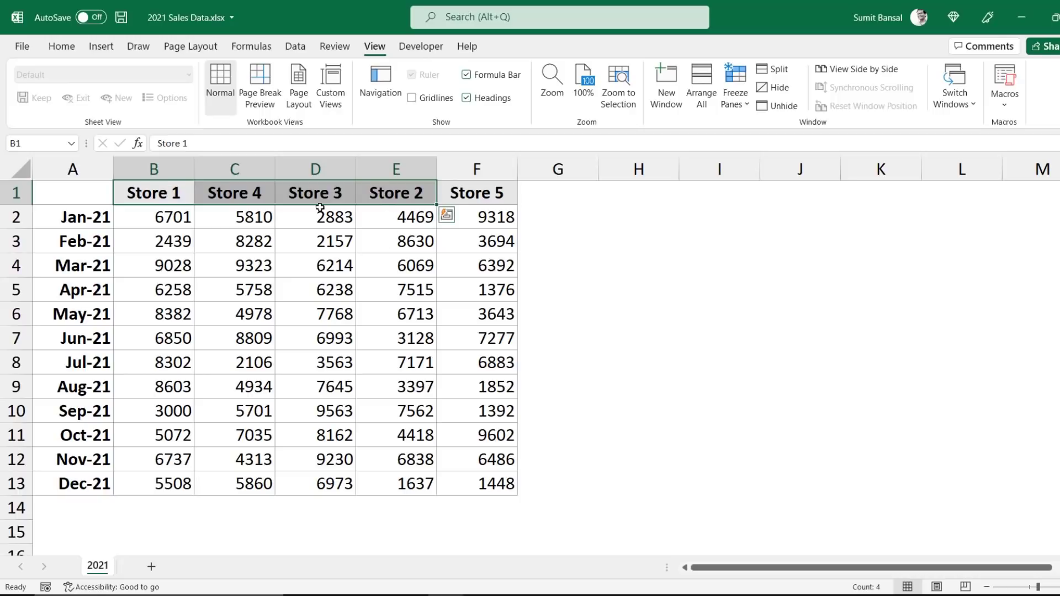
# Select the entire Store 4 column (column C) after clicking the Store 2 heading cell.
pyautogui.click(395, 192)
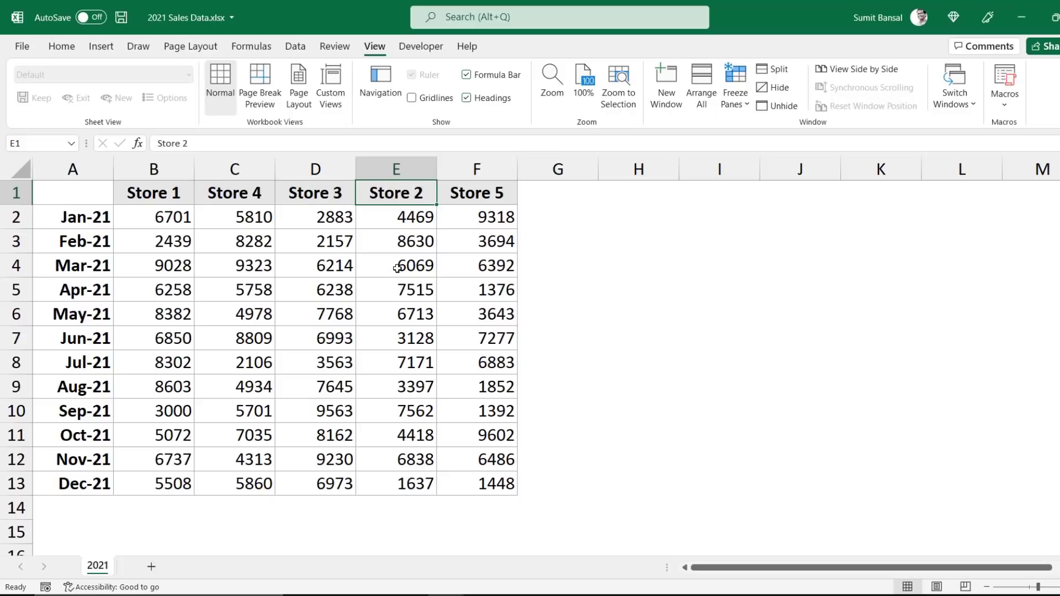
pyautogui.moveTo(289, 232)
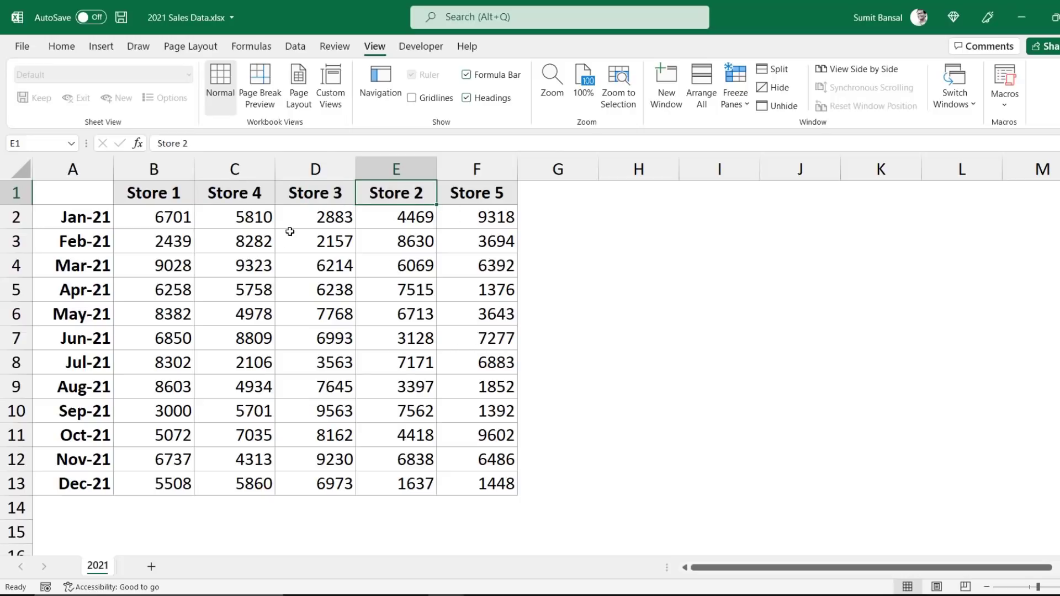
pyautogui.click(234, 169)
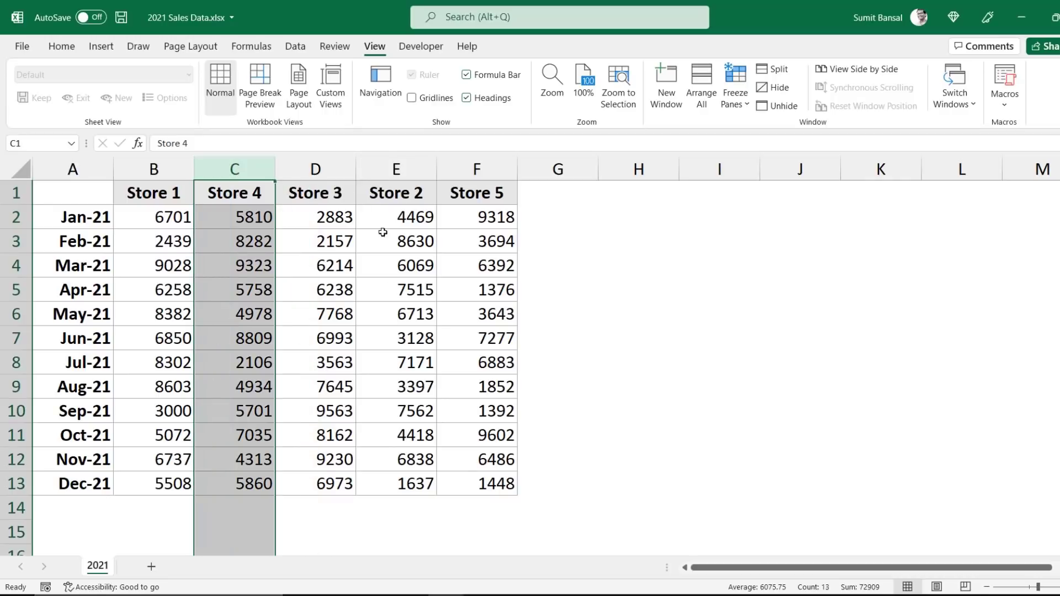
pyautogui.moveTo(263, 275)
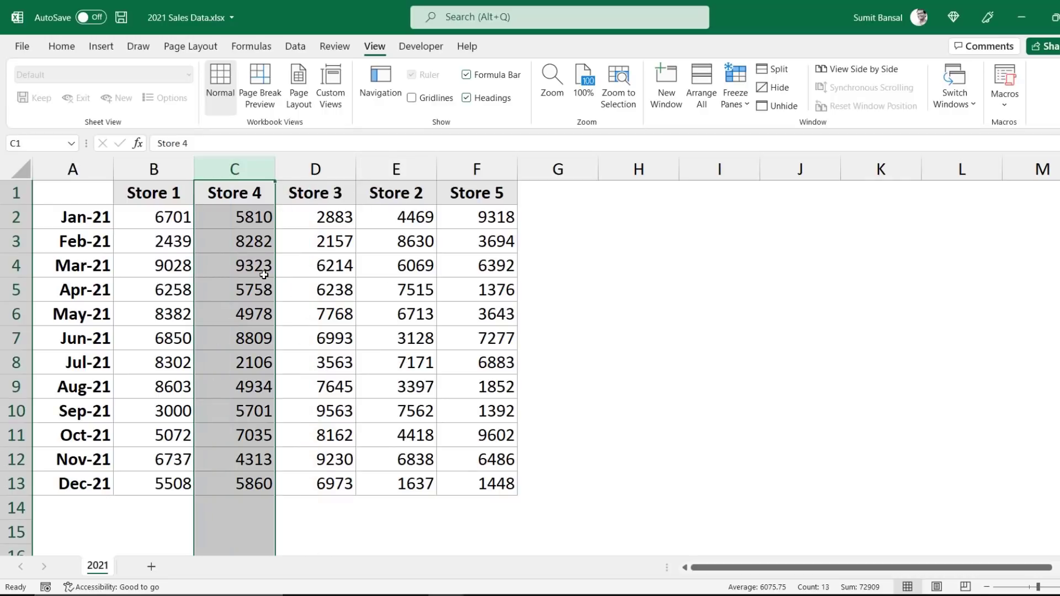